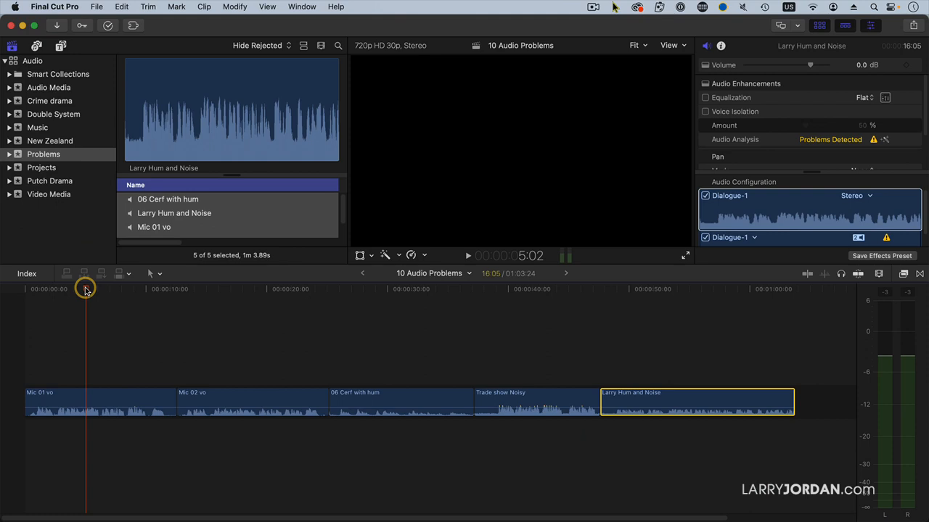
Step: Skim through the opening timeline clips to listen before inspecting Mic 02 vo
drag(86, 288, 28, 289)
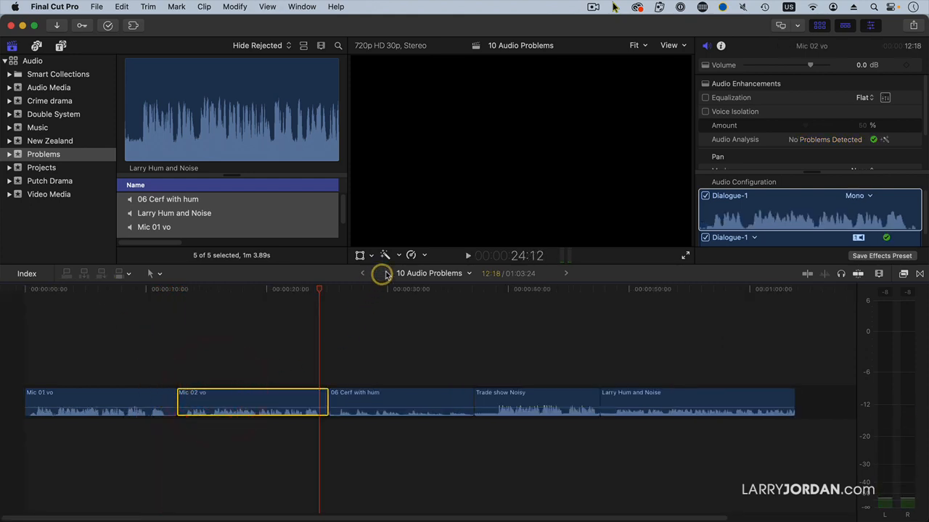
Step: Use Match Audio so Mic 02 vo matches Mic 01 vo, with volume at 6 dB
click(385, 254)
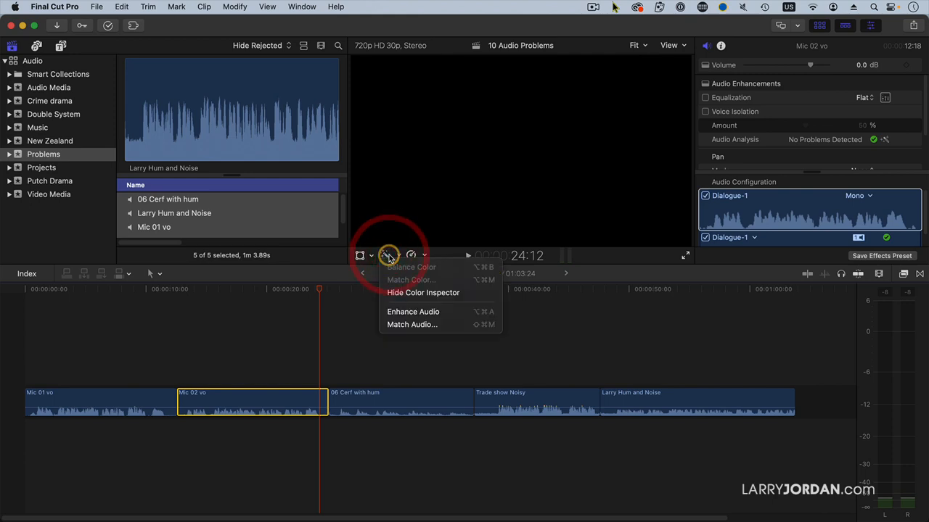
mouse_move(411, 324)
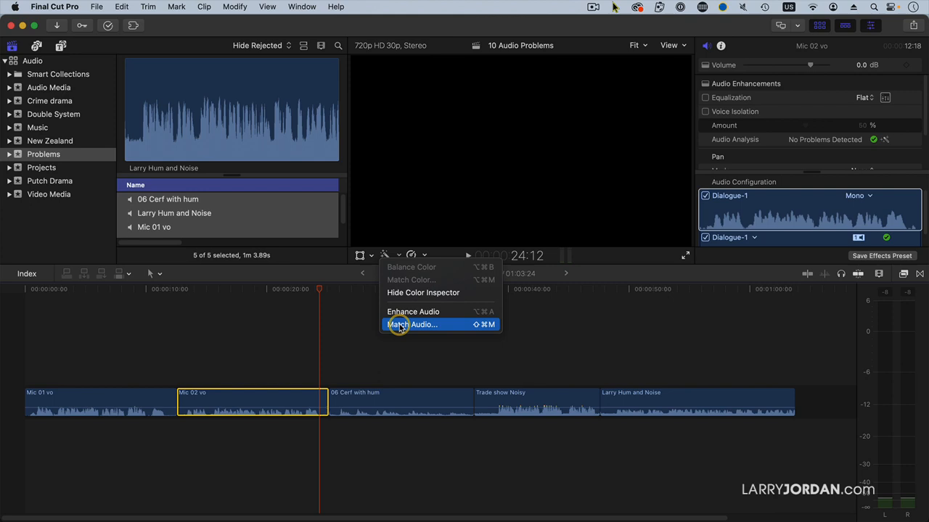
click(423, 324)
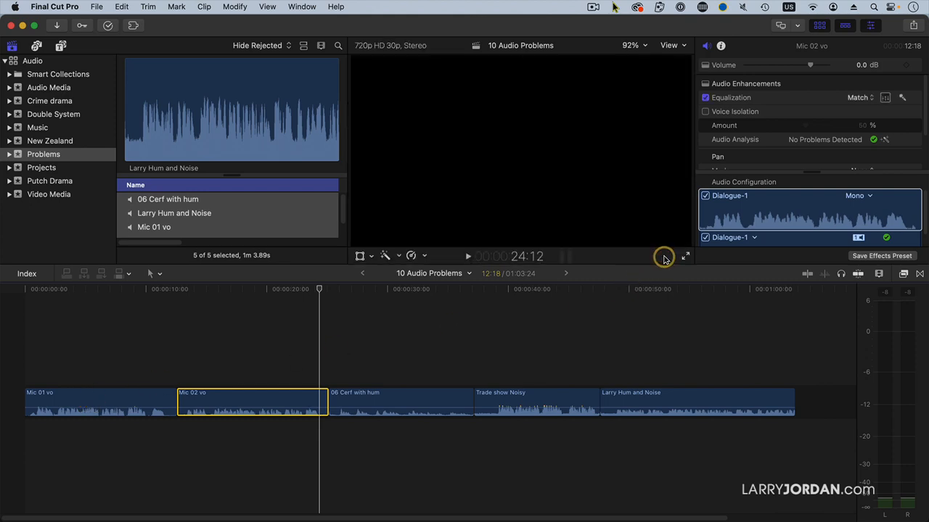
click(109, 289)
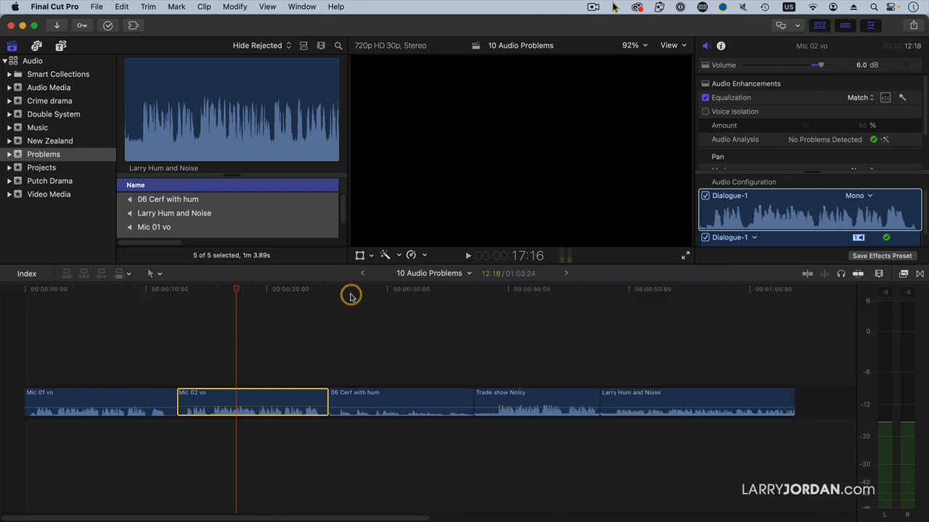
Step: Show the Fix audio problems import option, then view 06 Cerf with hum in a full-height Inspector
click(352, 294)
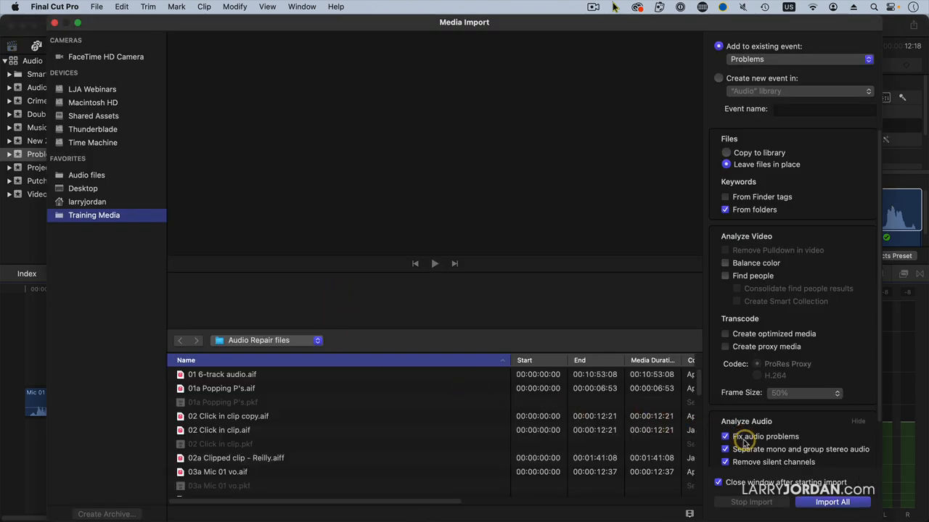
mouse_move(744, 436)
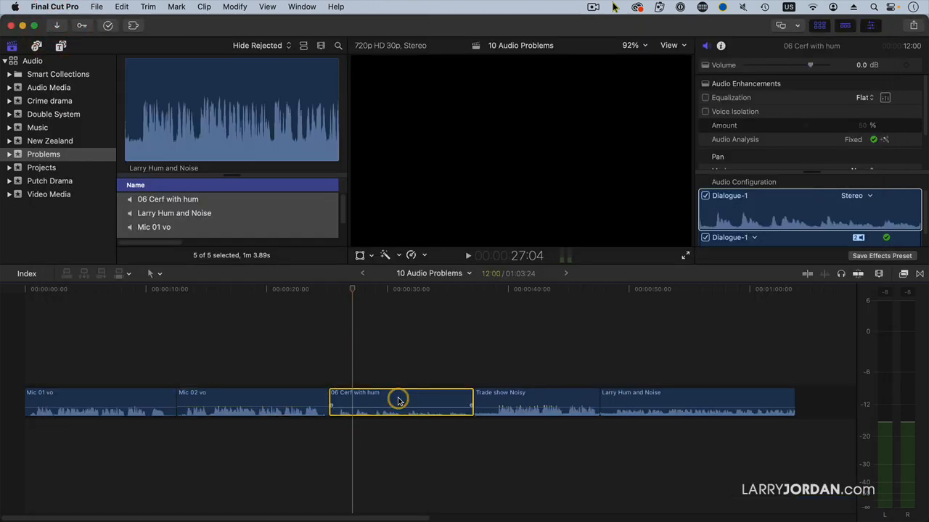
click(859, 25)
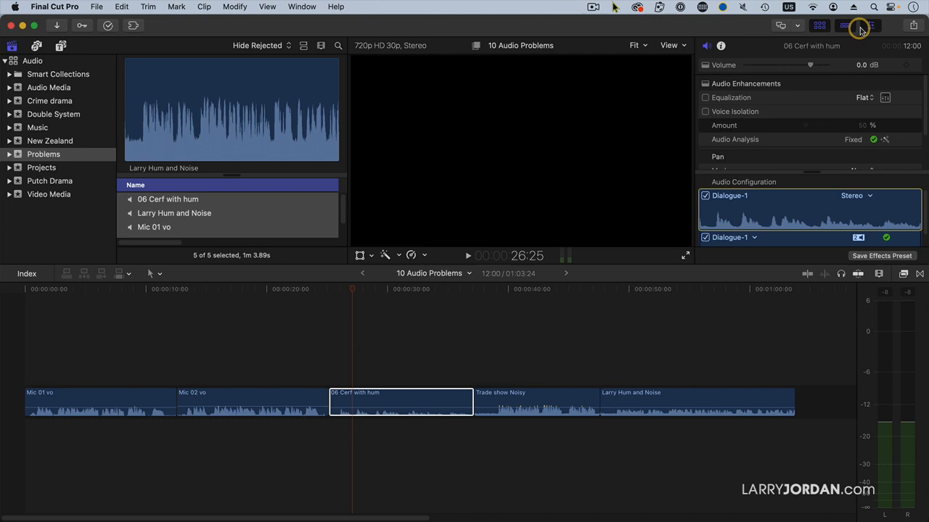
mouse_move(721, 101)
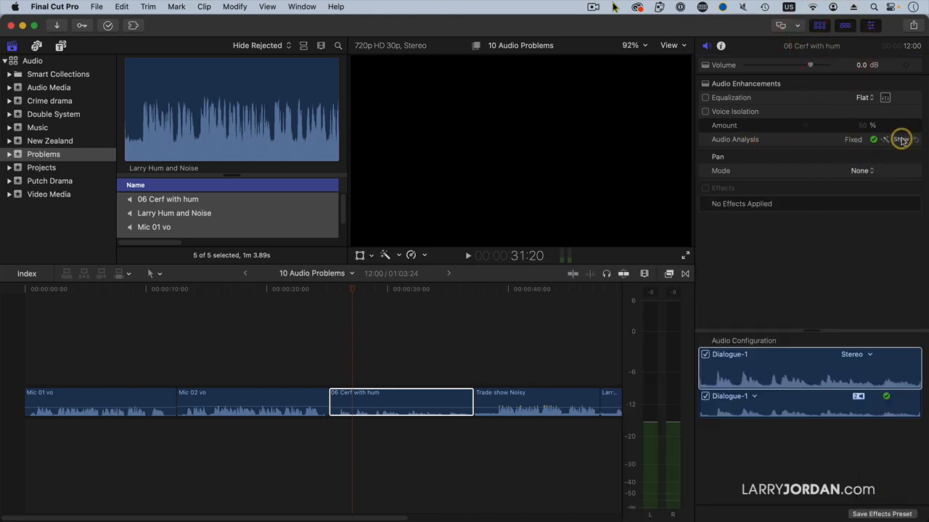
Step: Expand Audio Analysis and compare 06 Cerf with hum with and without Hum Removal, leaving it on at 60 Hz
click(901, 140)
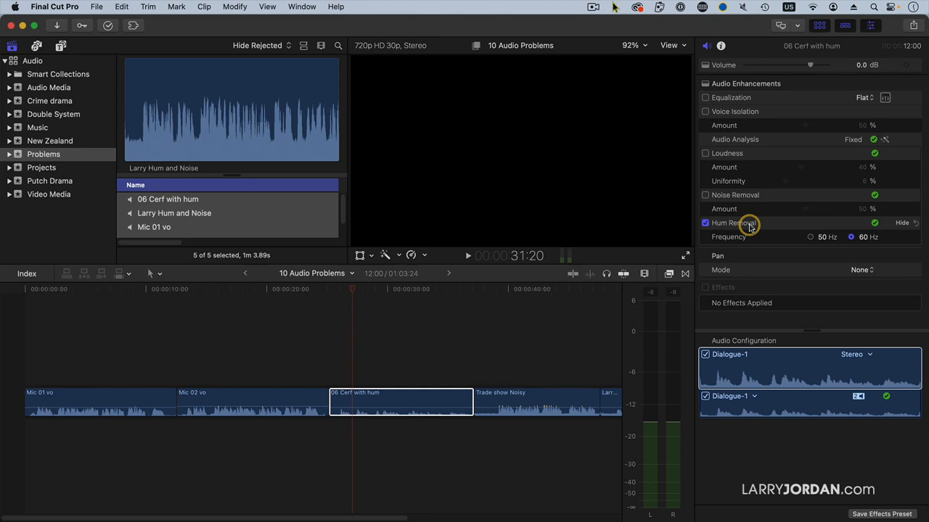
click(704, 223)
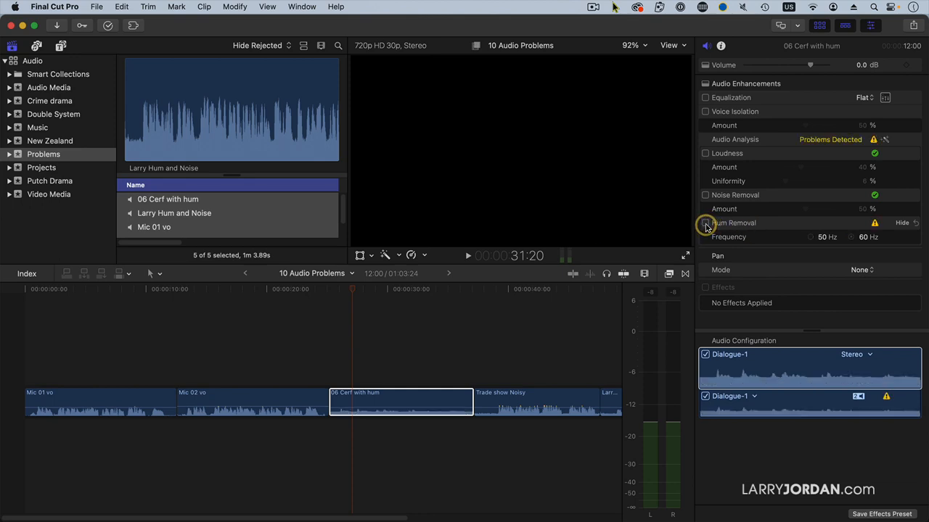
click(328, 289)
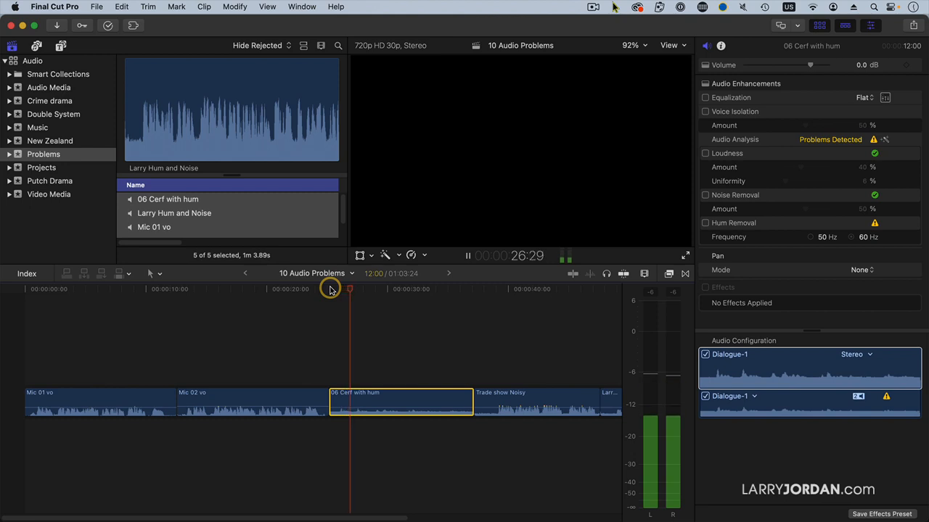
click(468, 255)
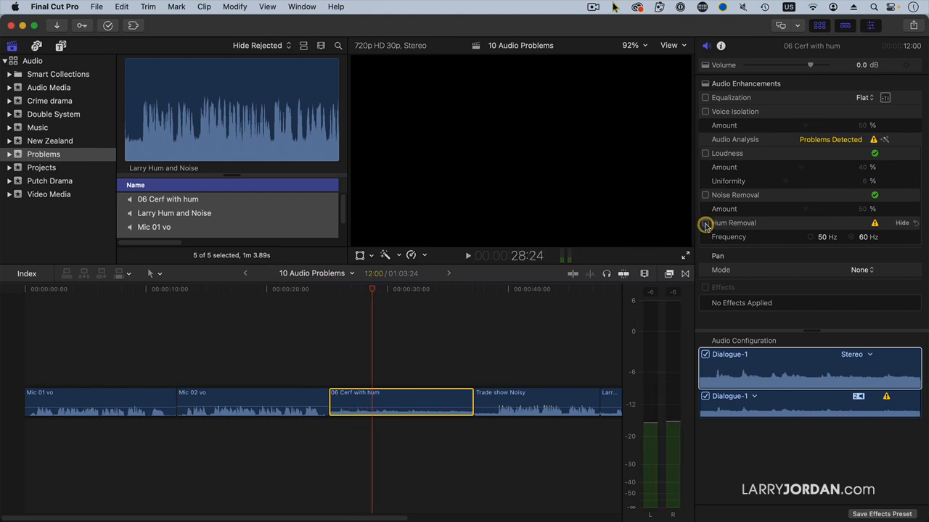
click(705, 223)
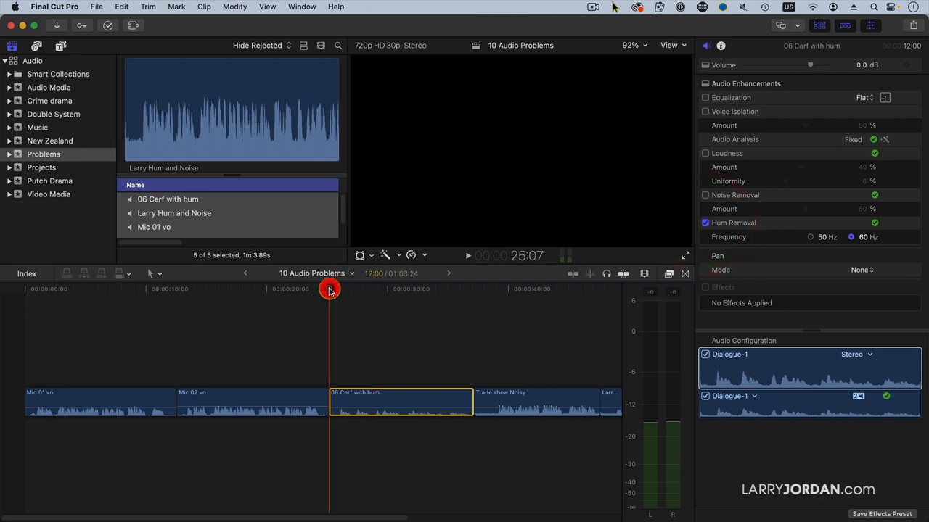
click(468, 255)
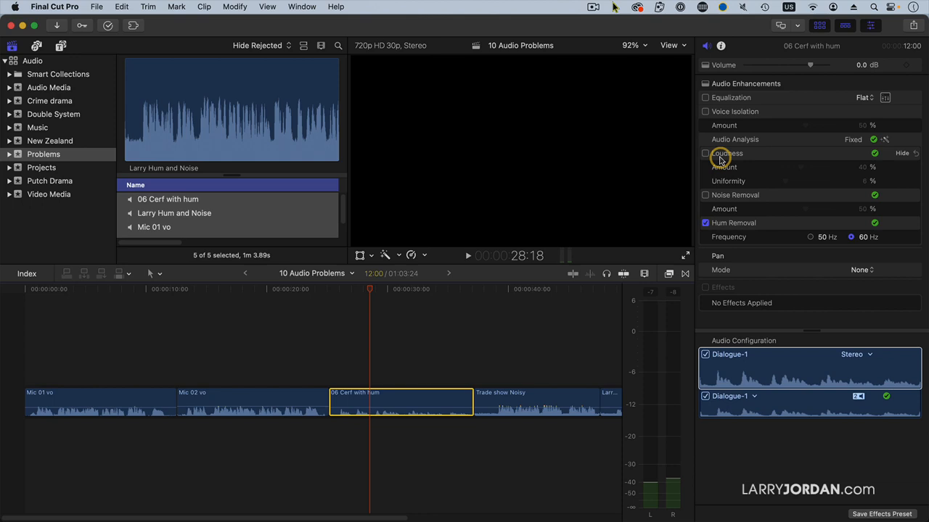
Step: Enable Loudness on 06 Cerf with hum and raise its Amount to 55%
click(705, 153)
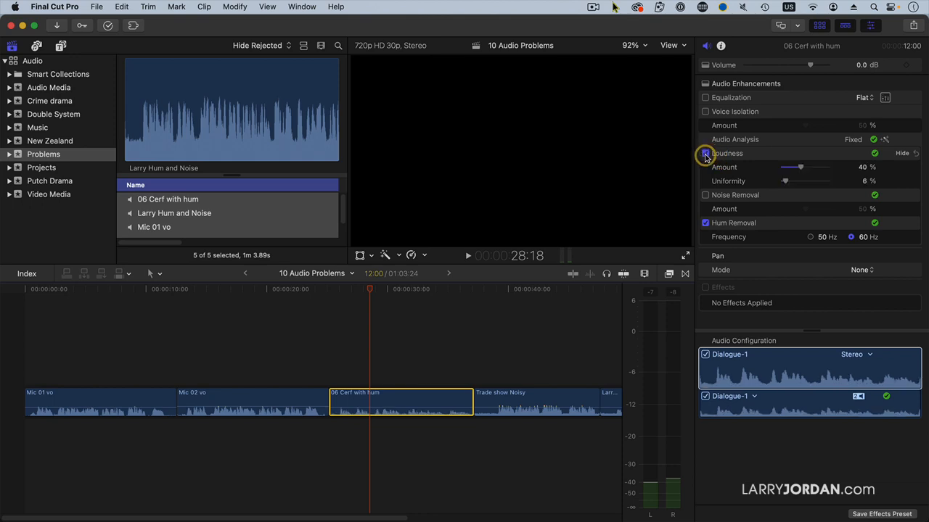
click(705, 153)
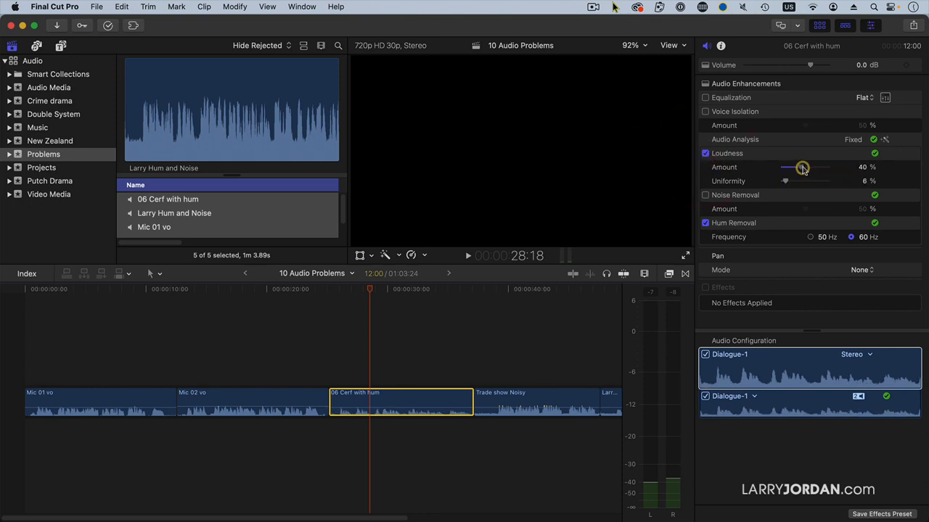
drag(802, 167, 809, 168)
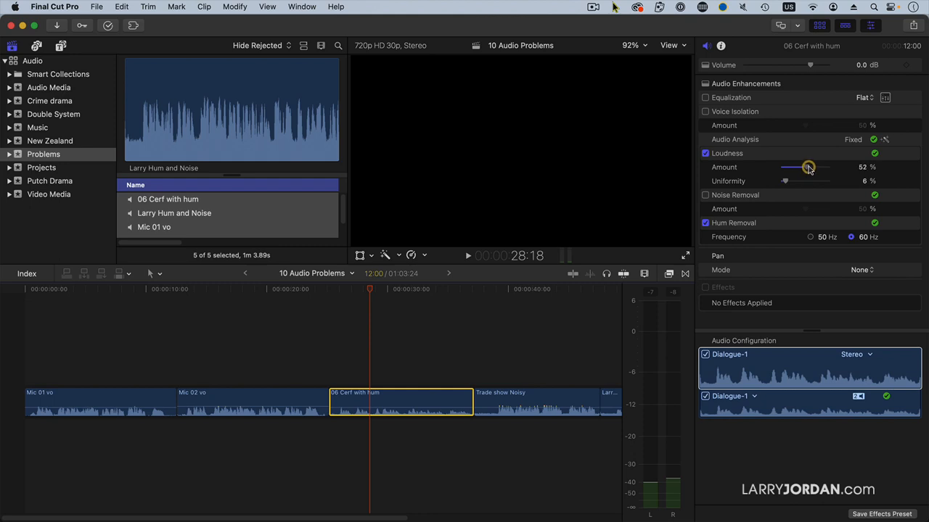
drag(809, 167, 813, 167)
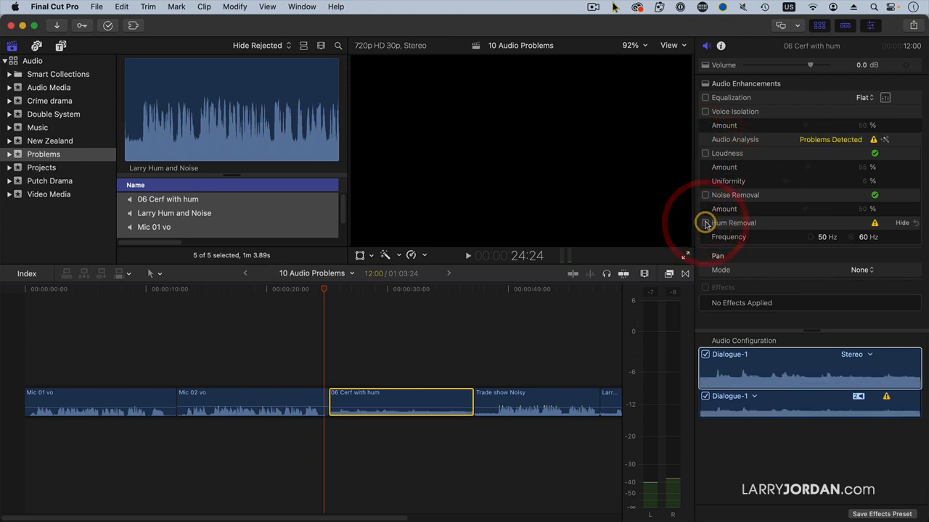
Step: Play the clip with Loudness off and on to compare, leaving it enabled
click(468, 256)
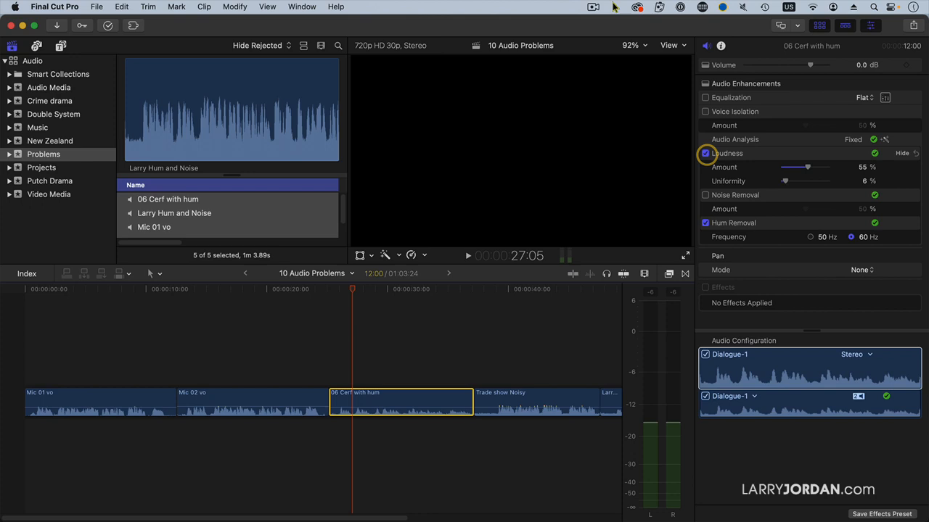
click(468, 256)
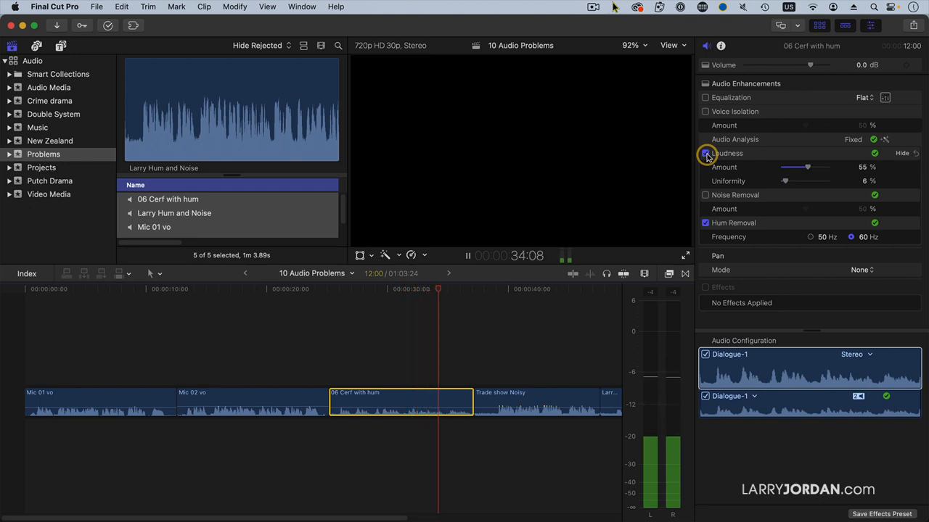
click(705, 153)
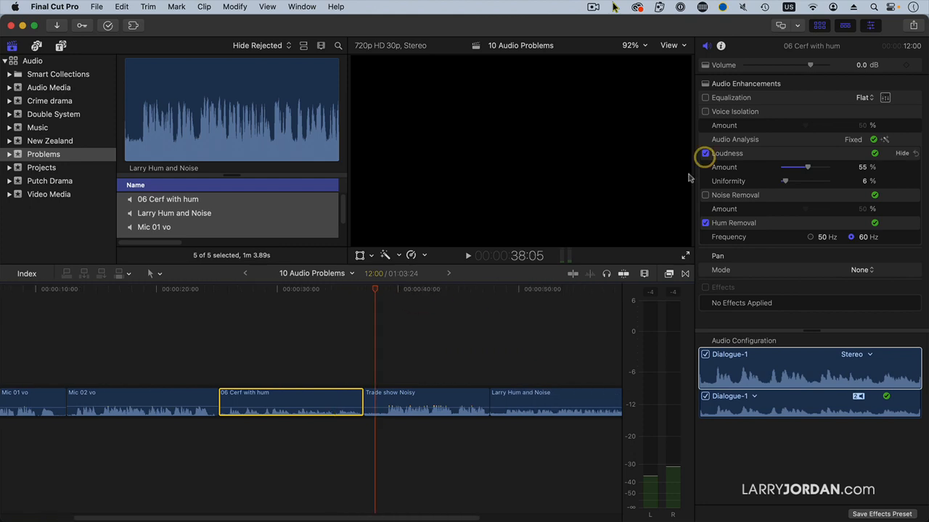
Step: Select and play Trade show Noisy, toggling Noise Removal to compare
click(425, 403)
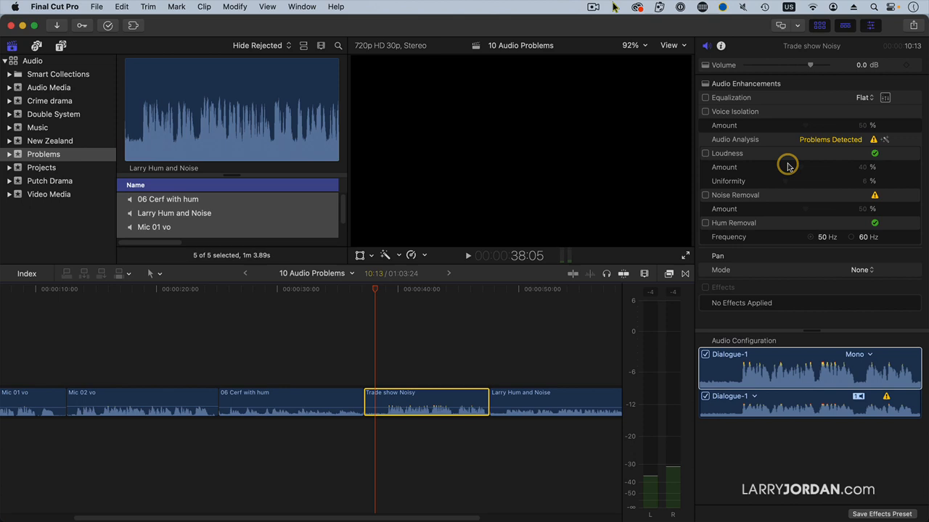
click(468, 256)
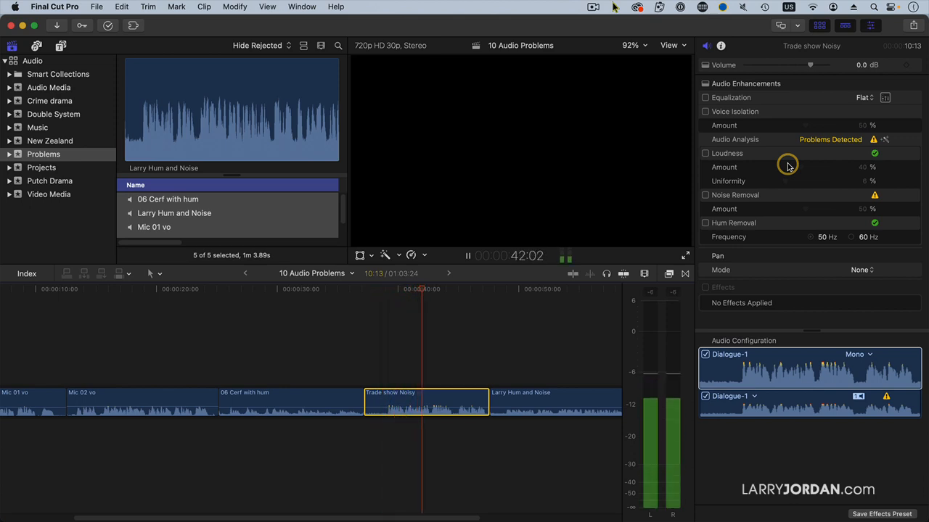
click(705, 195)
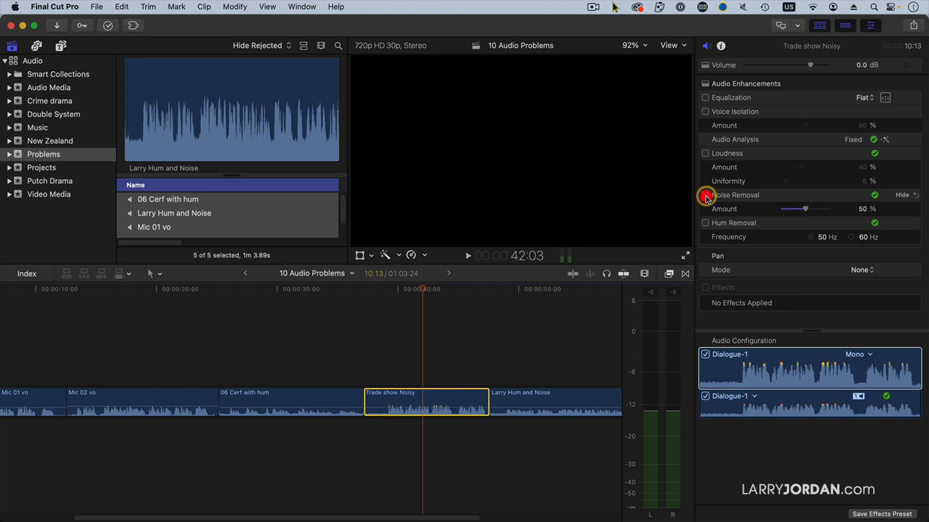
click(705, 194)
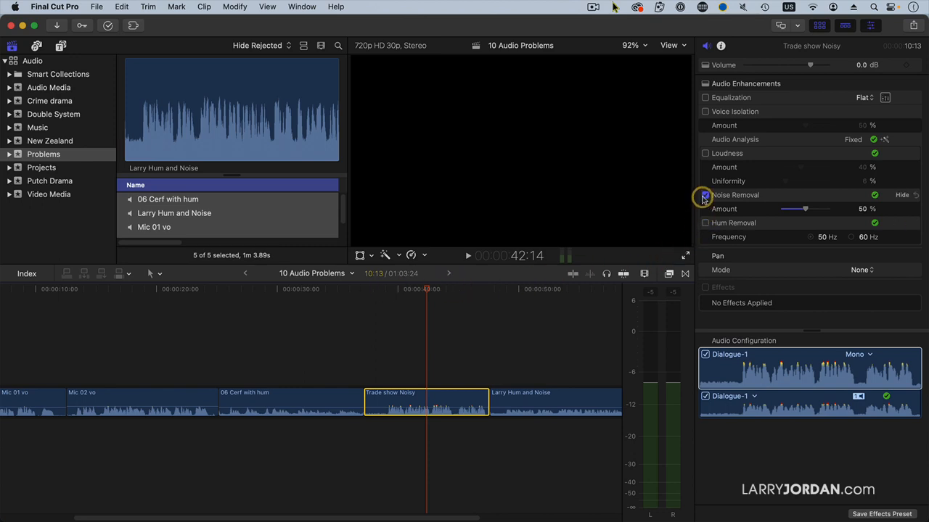
Step: Turn Noise Removal off and enable Voice Isolation at 50%
click(705, 111)
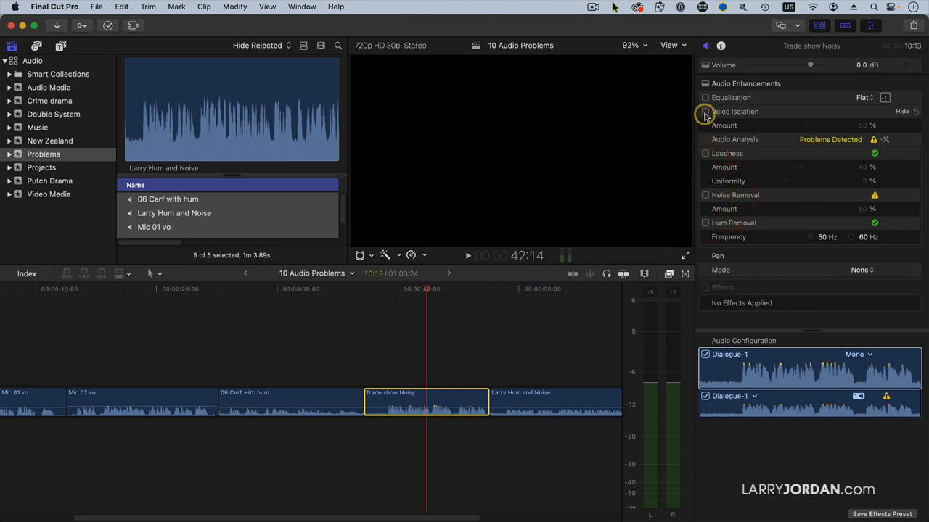
click(704, 111)
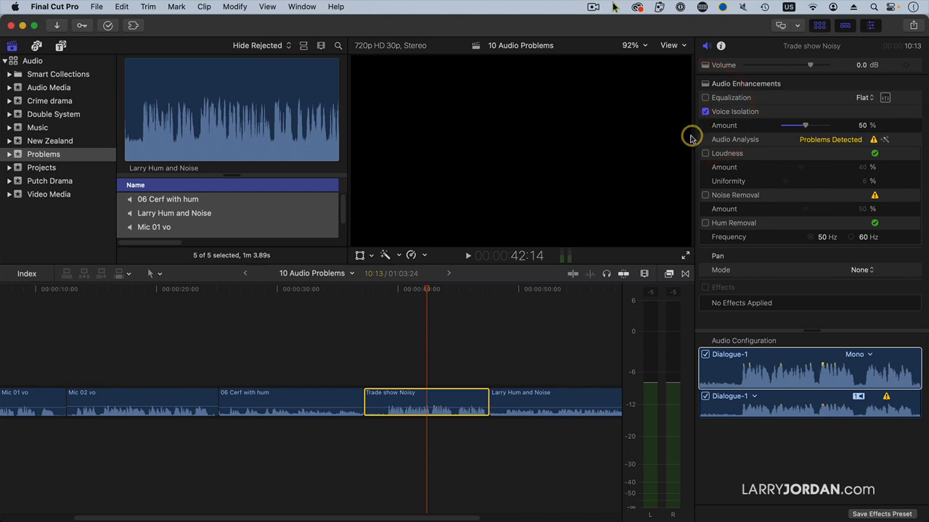
mouse_move(379, 295)
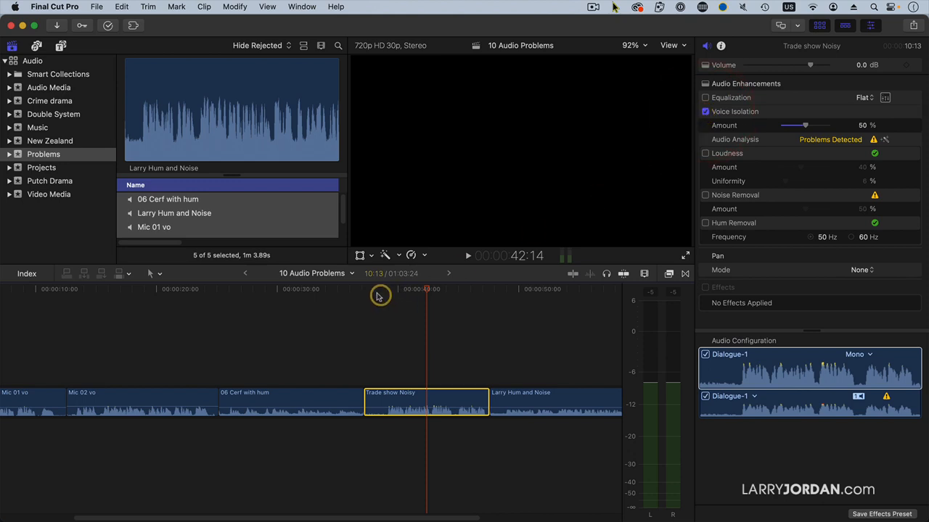
click(368, 289)
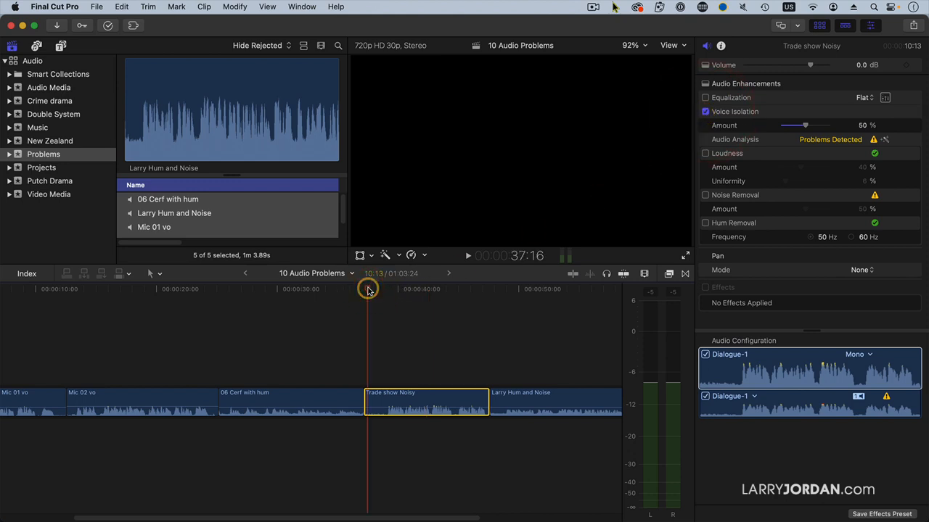